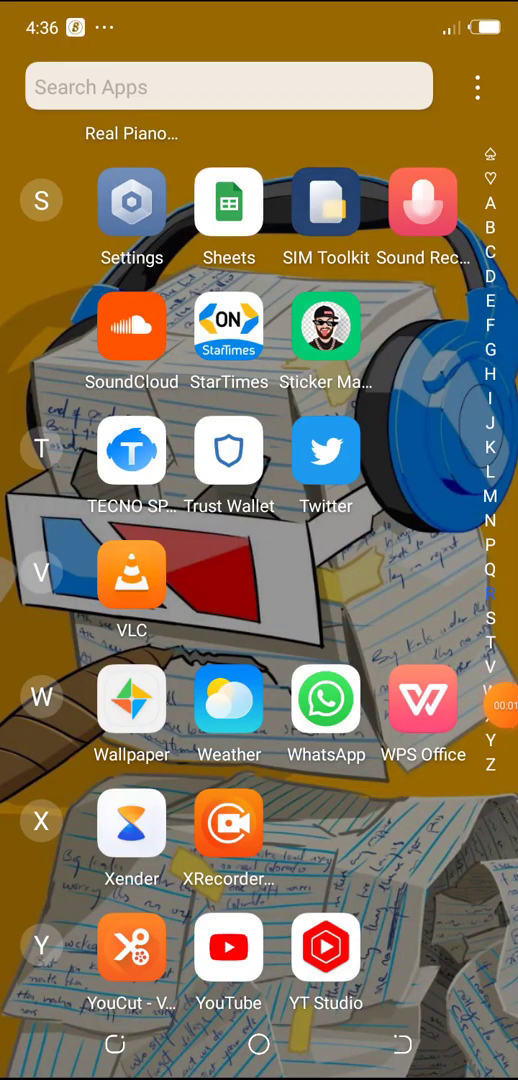
# Browse the designs in the Google Photos pixelLab album, then launch PixelLab.
pyautogui.scroll(-3)
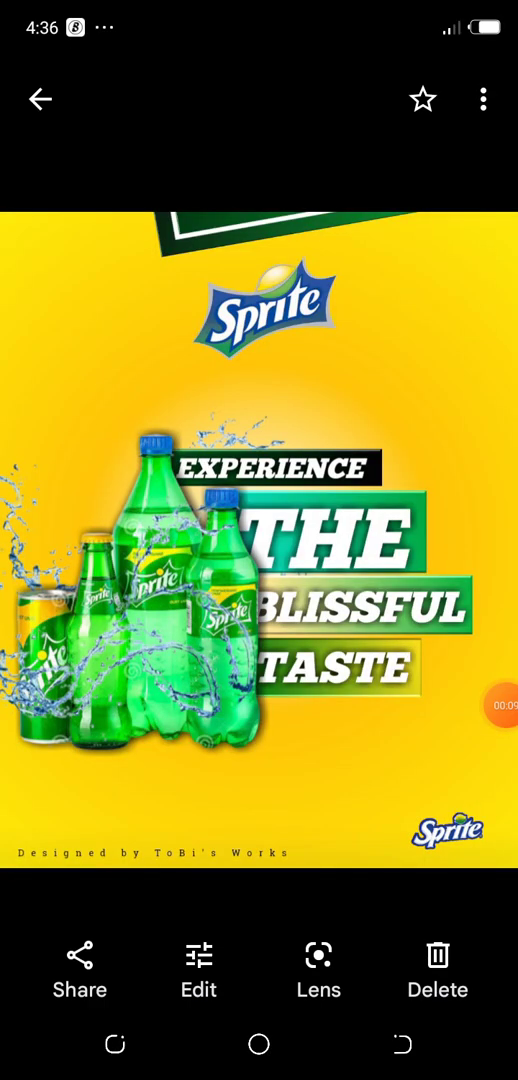
pyautogui.click(39, 99)
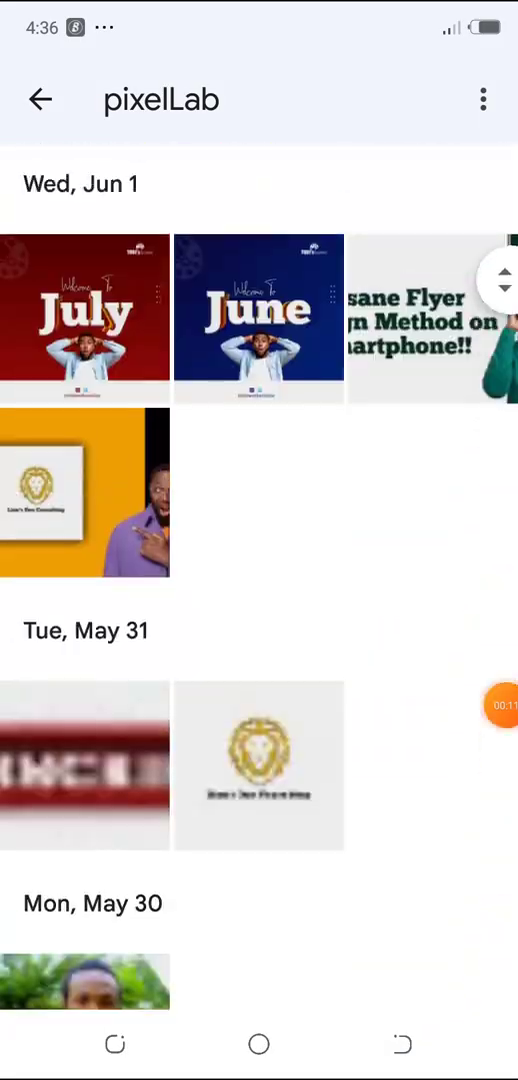
pyautogui.scroll(-3)
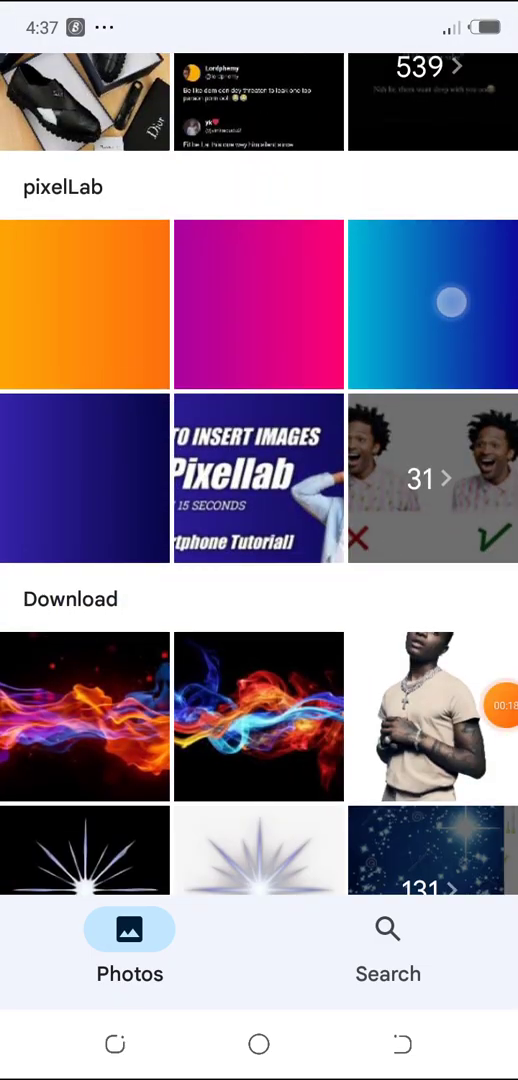
pyautogui.click(85, 303)
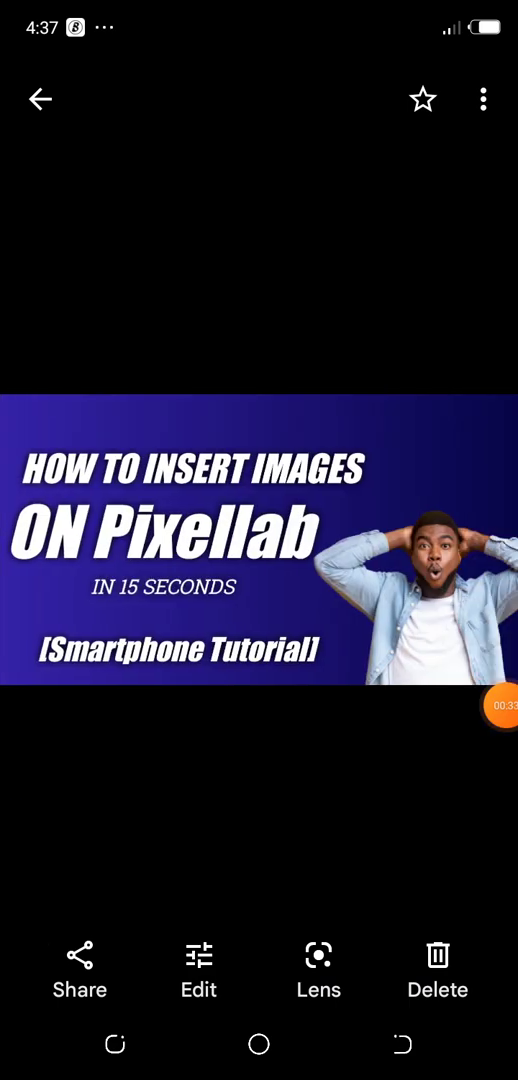
pyautogui.hscroll(-3)
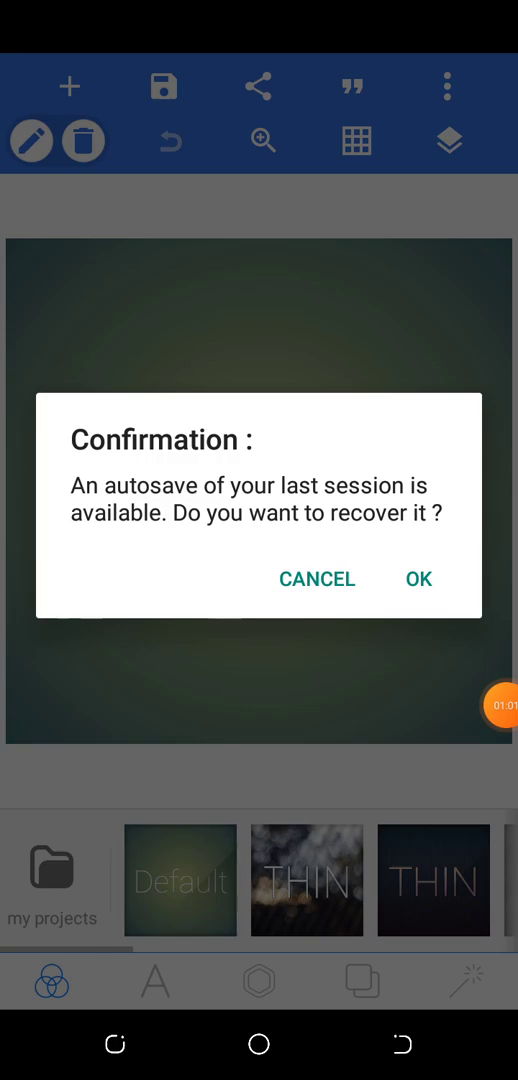
# Decline recovering the autosaved PixelLab session to start a fresh canvas.
pyautogui.click(316, 579)
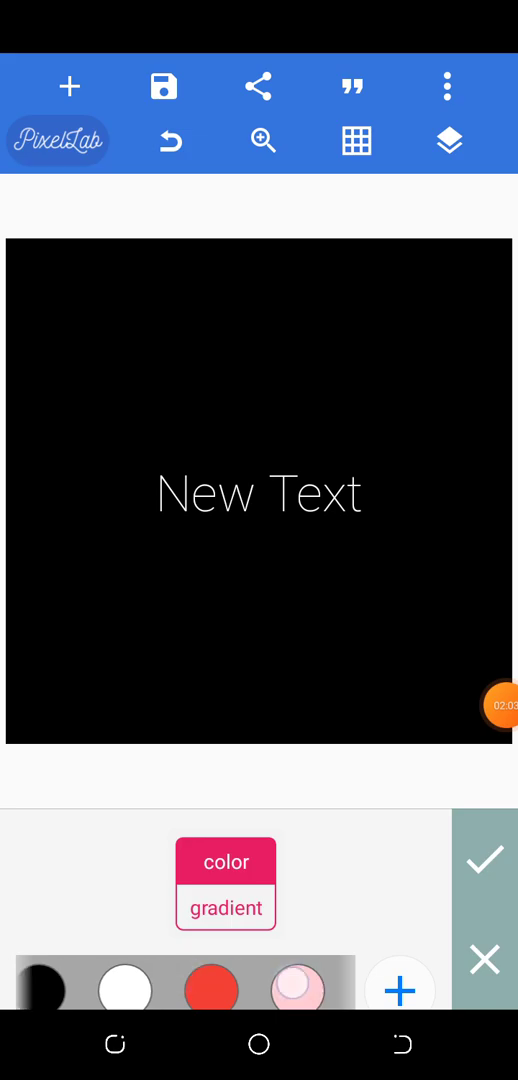
# Pick a custom background colour, shifting it from red to purple, and confirm.
pyautogui.click(298, 988)
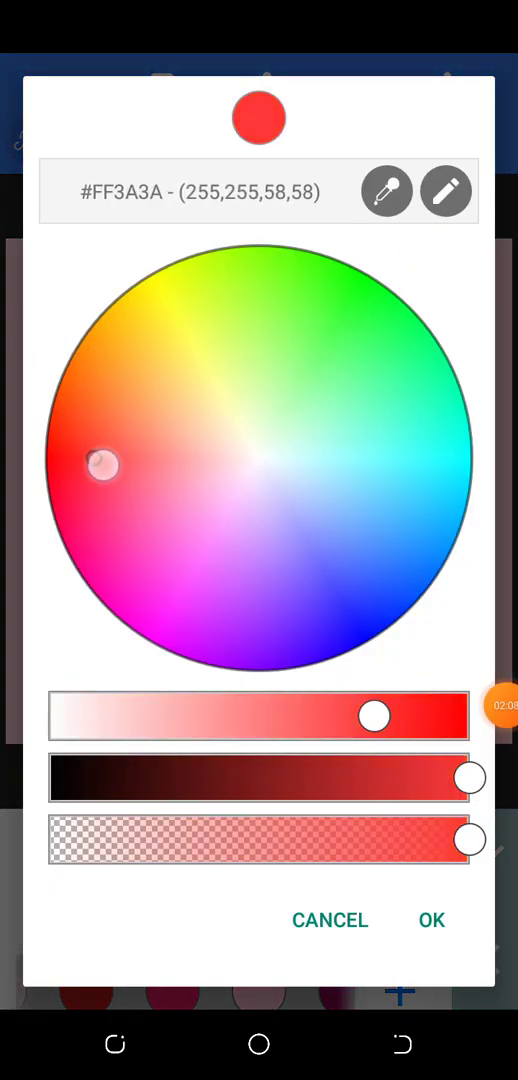
pyautogui.moveTo(104, 465); pyautogui.dragTo(252, 651)
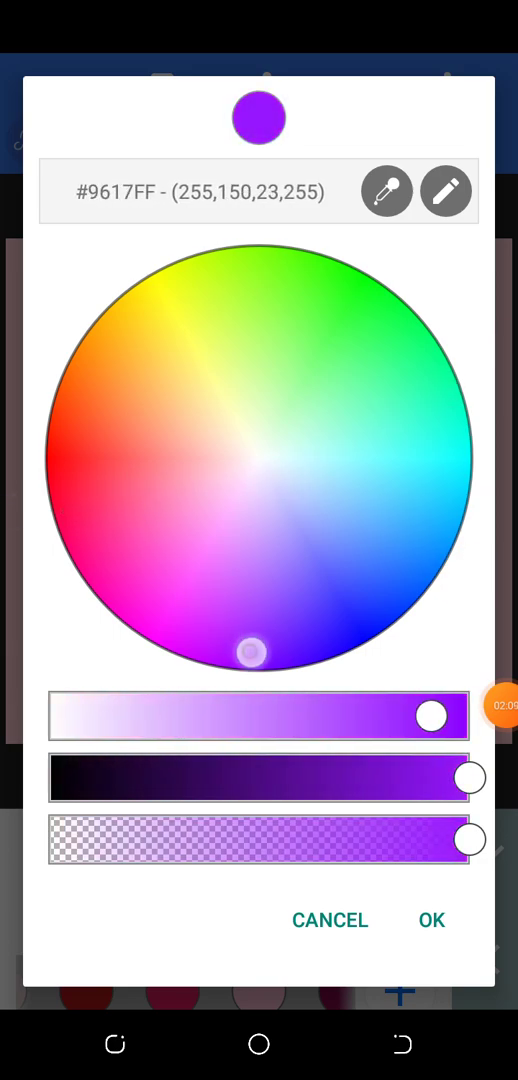
pyautogui.click(431, 920)
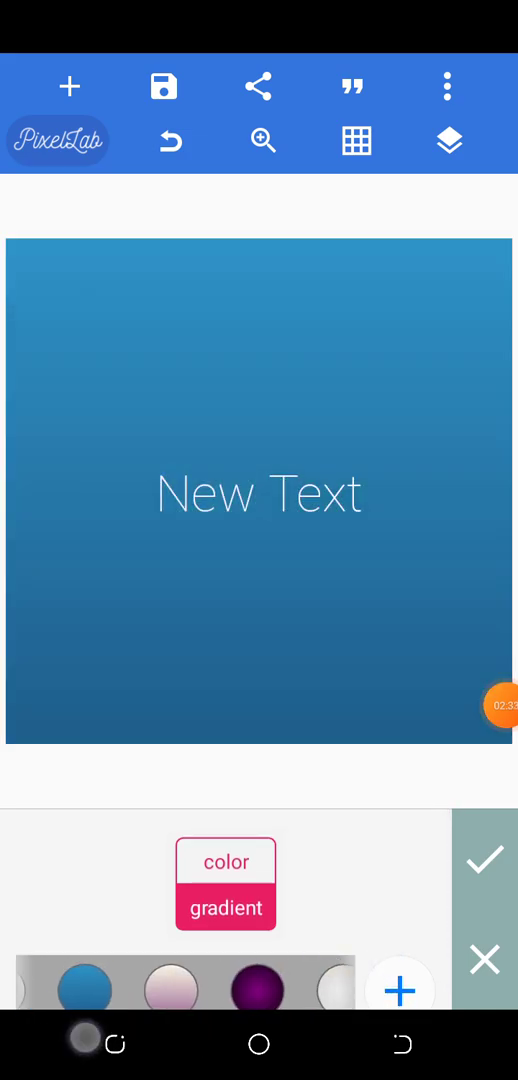
# Try the purple radial gradient and solid blue presets on the background.
pyautogui.click(258, 988)
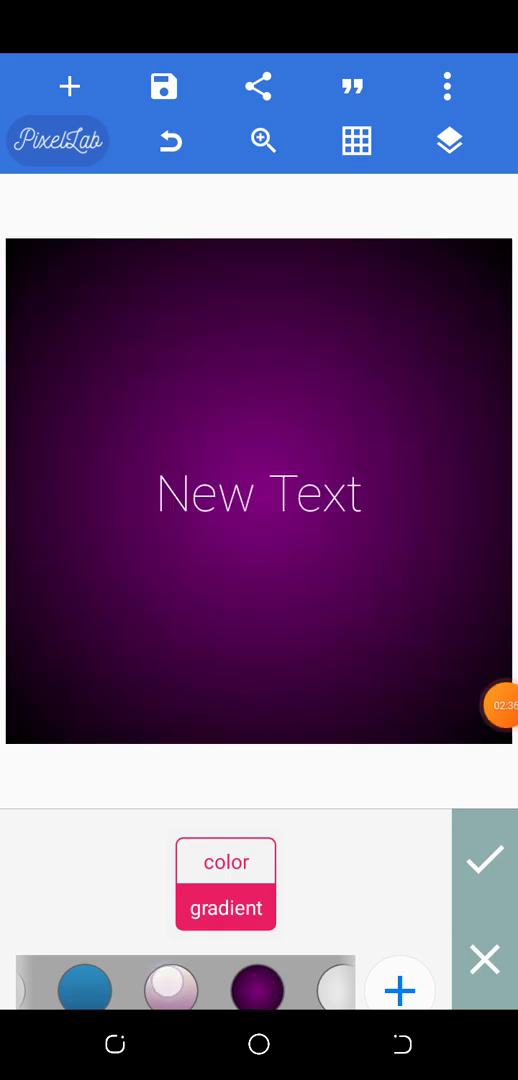
pyautogui.hscroll(-3)
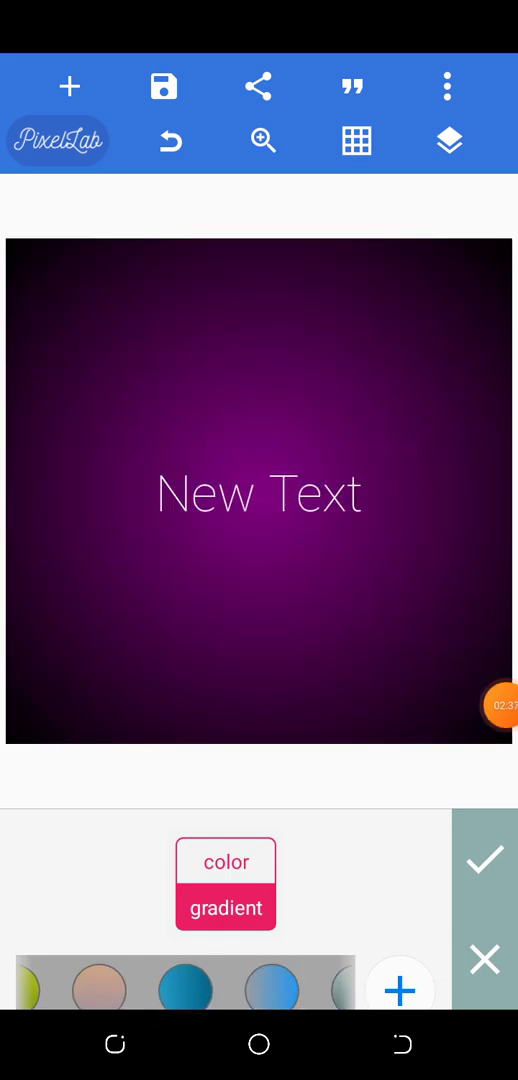
pyautogui.click(225, 861)
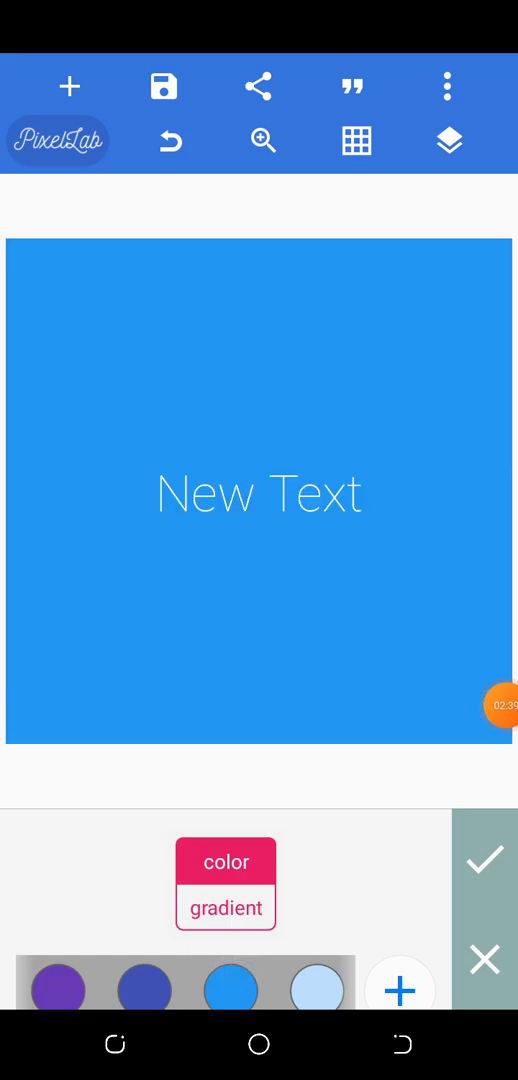
# Apply the black-to-white gradient to the background and open its black colour stop.
pyautogui.click(225, 908)
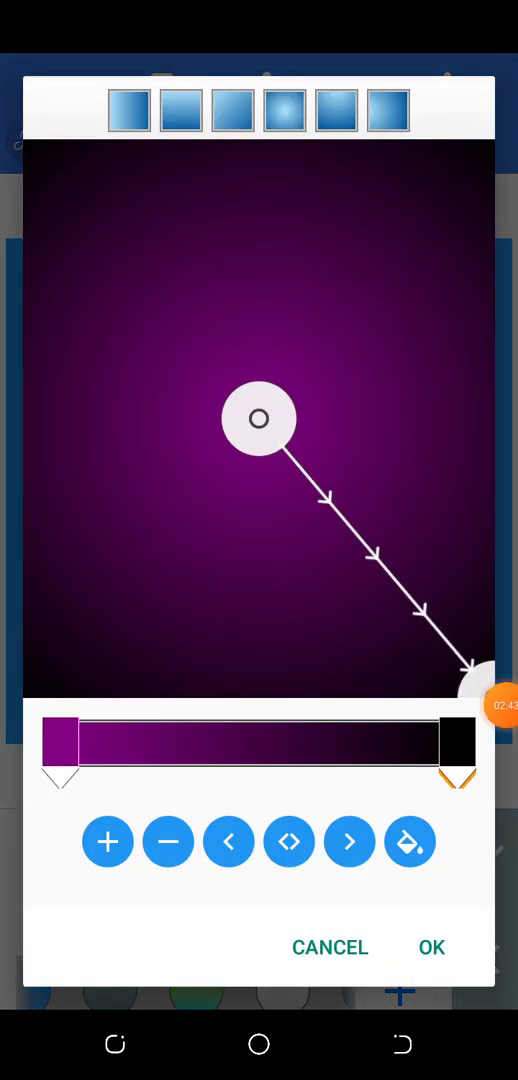
pyautogui.click(431, 947)
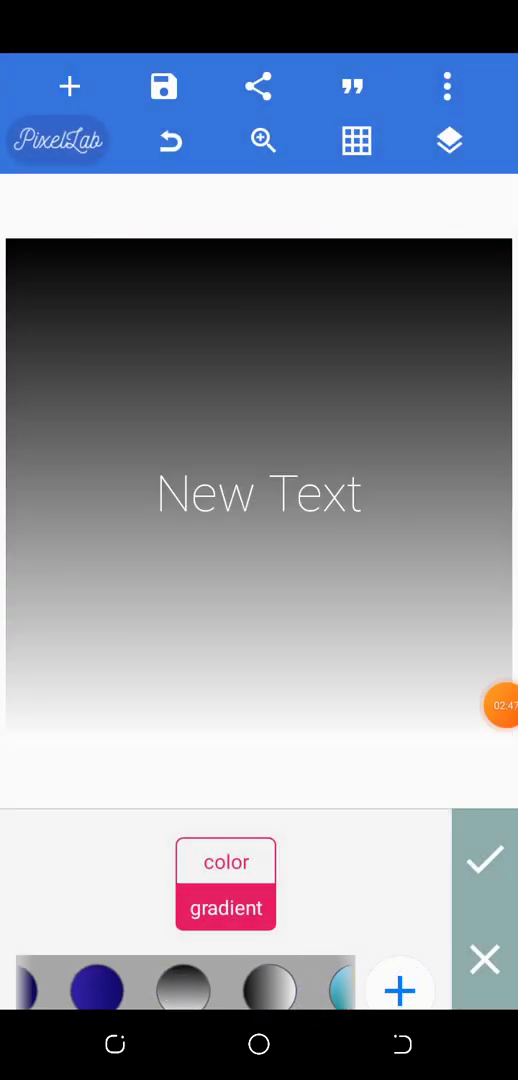
pyautogui.click(225, 908)
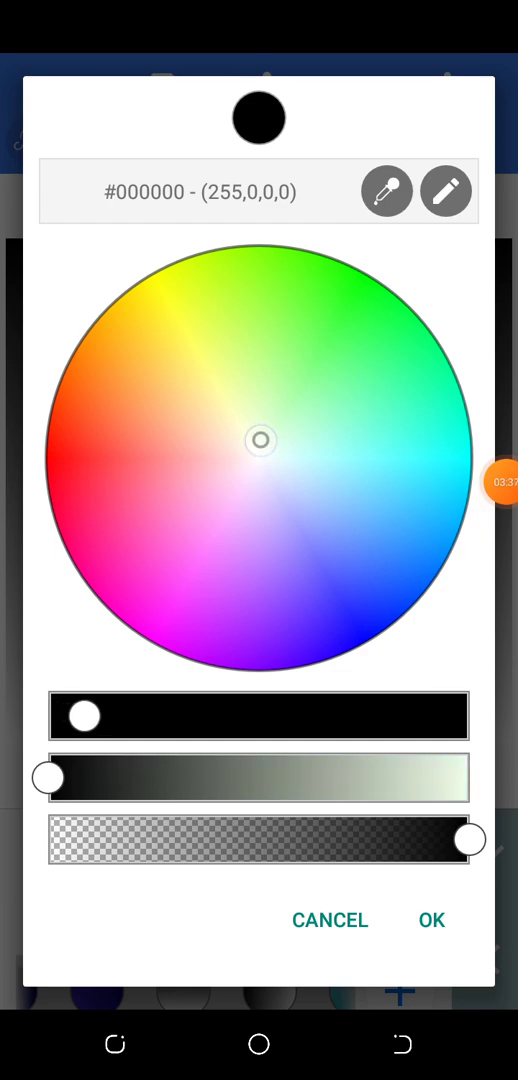
# Set the gradient colours from dark red to purple and apply the background gradient.
pyautogui.click(363, 433)
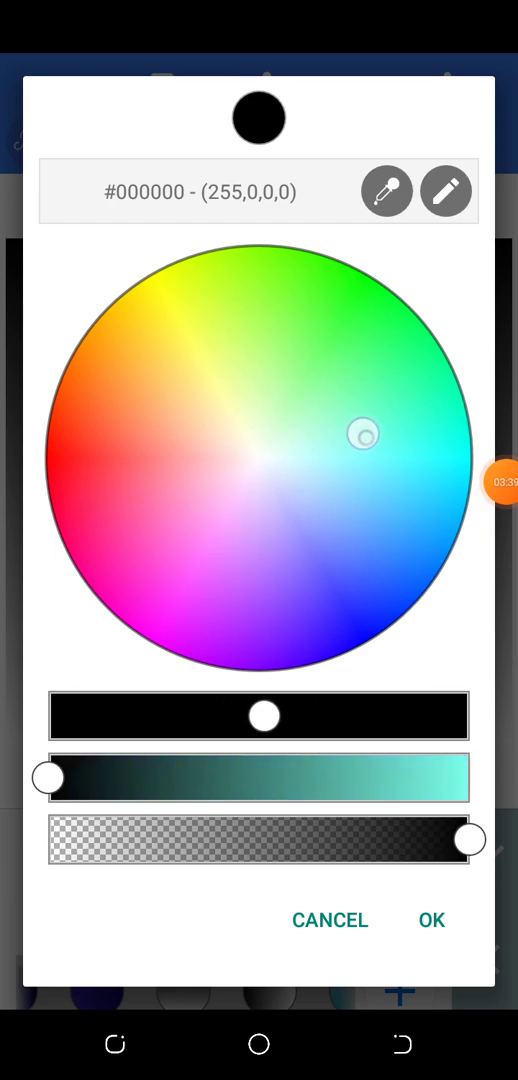
pyautogui.moveTo(365, 434); pyautogui.dragTo(323, 491)
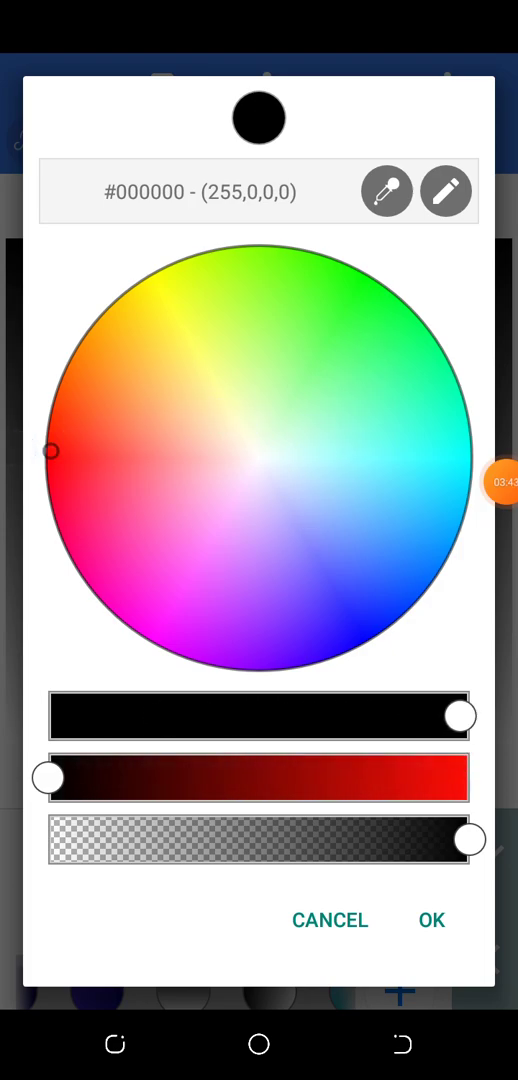
pyautogui.moveTo(50, 777); pyautogui.dragTo(355, 777)
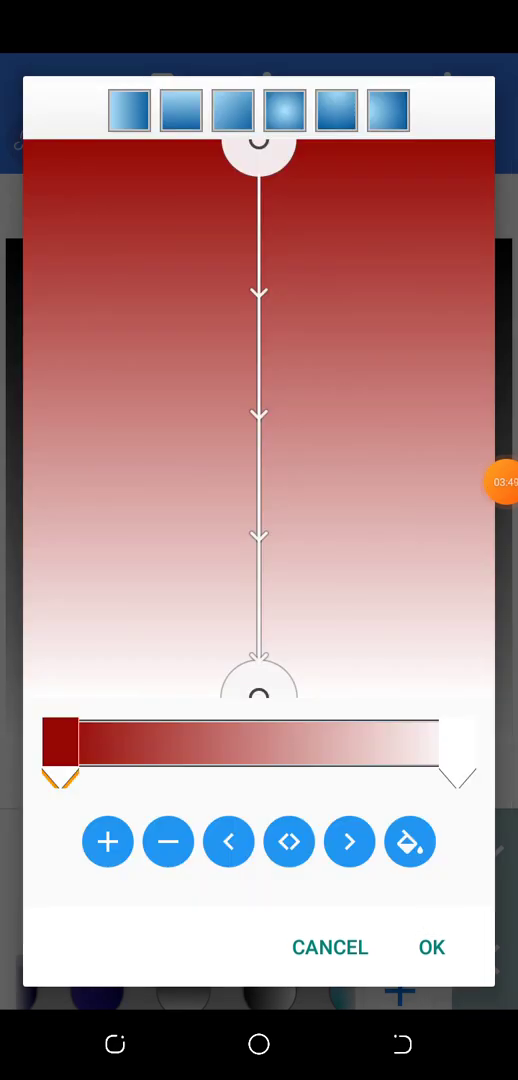
pyautogui.moveTo(458, 748); pyautogui.dragTo(438, 748)
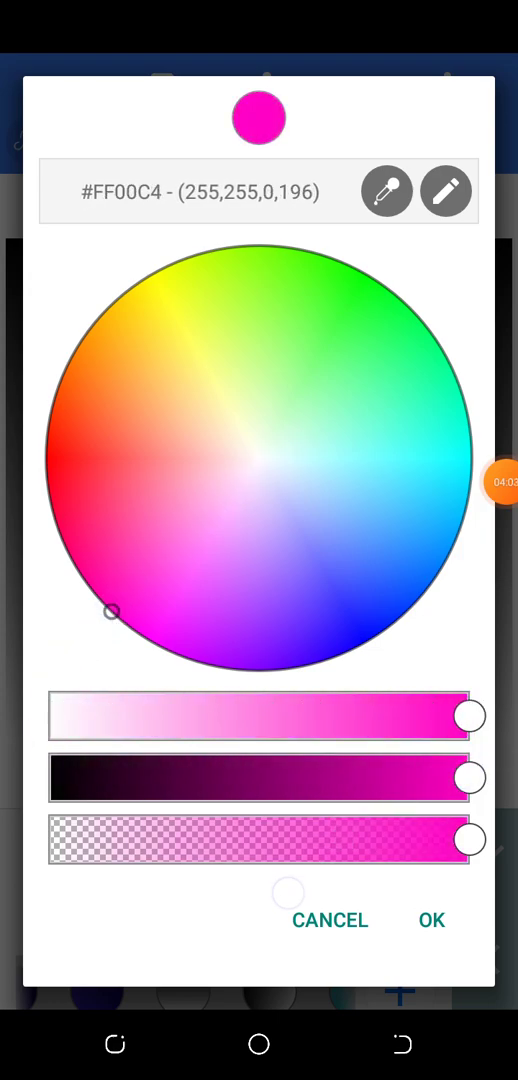
pyautogui.moveTo(470, 777); pyautogui.dragTo(288, 777)
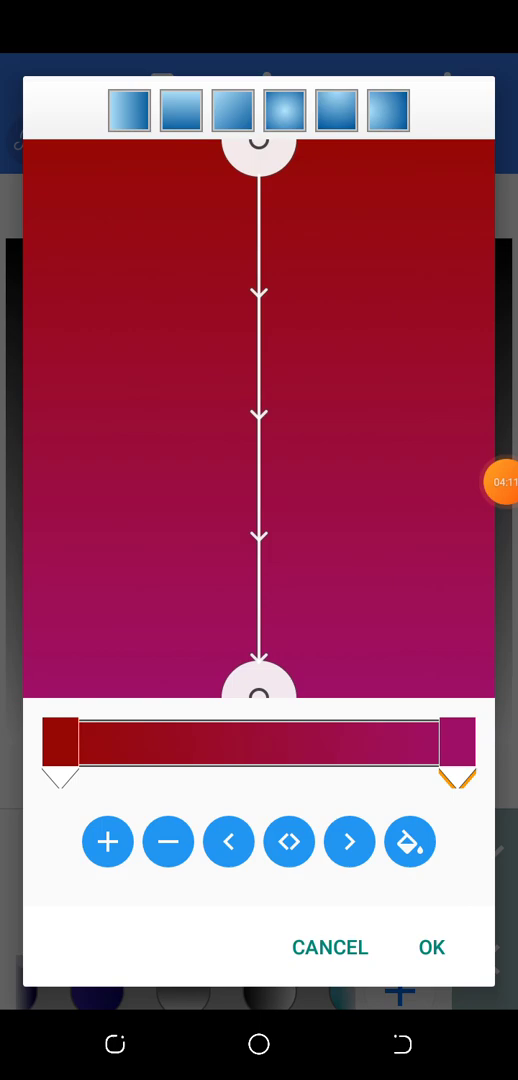
pyautogui.click(432, 947)
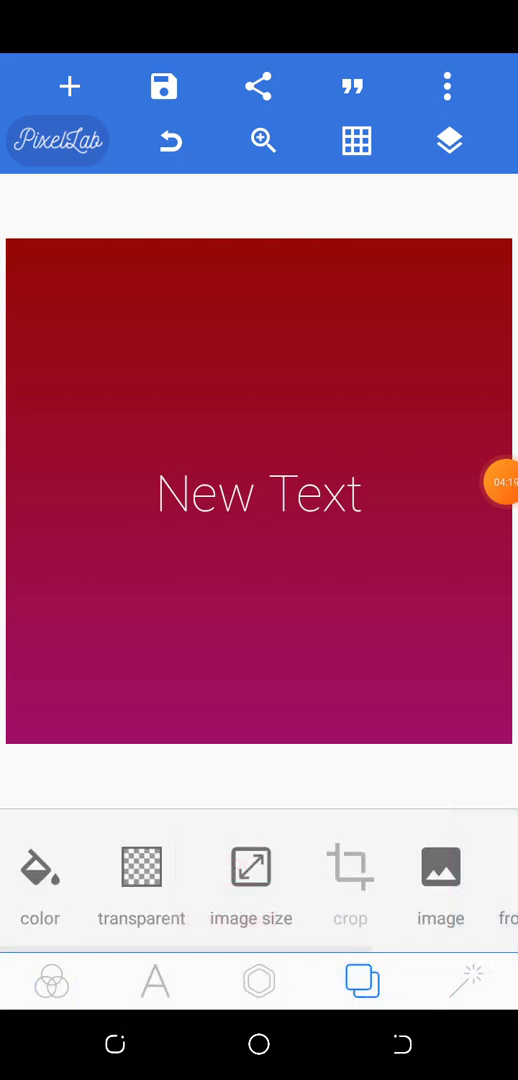
# Bring up the empty Type some text box from the text edit option.
pyautogui.click(258, 492)
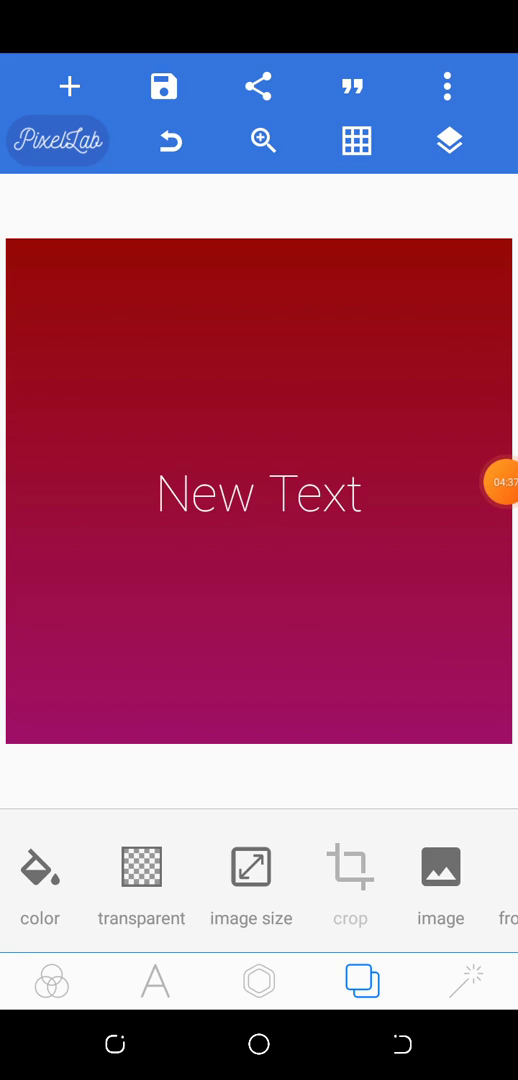
pyautogui.click(40, 867)
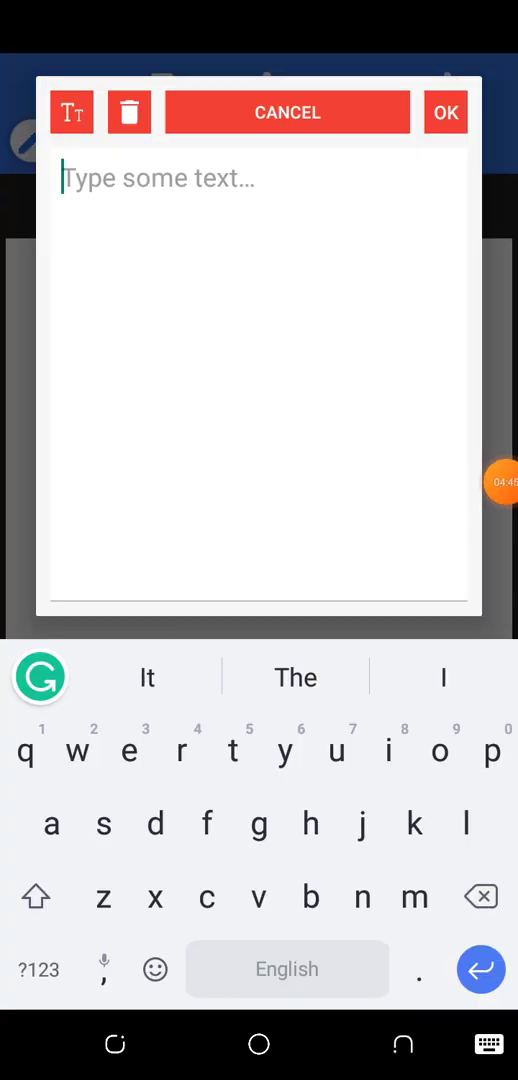
# Enter the word 'GRADRIENT!' with a red gradient text fill and confirm it.
pyautogui.write('GRAD')
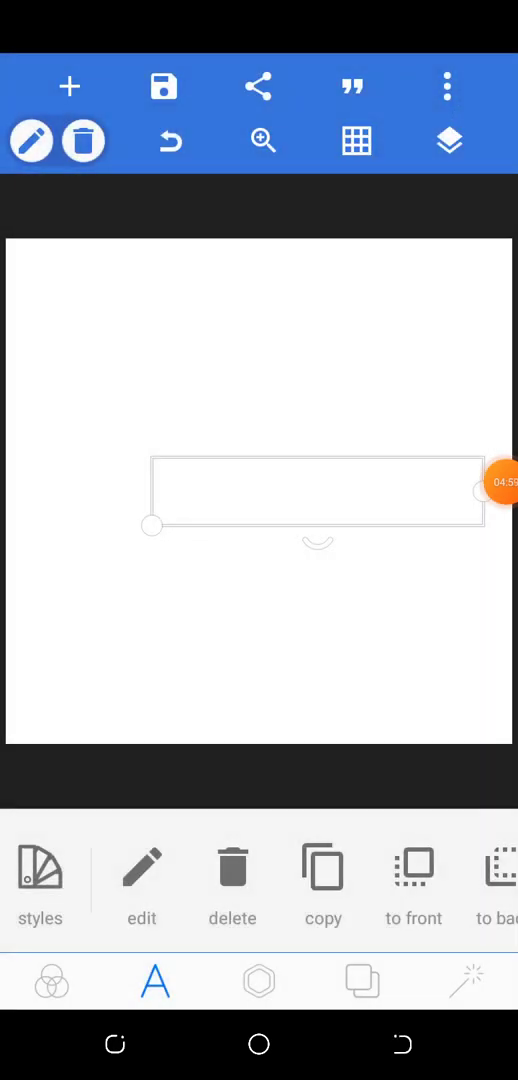
pyautogui.click(52, 982)
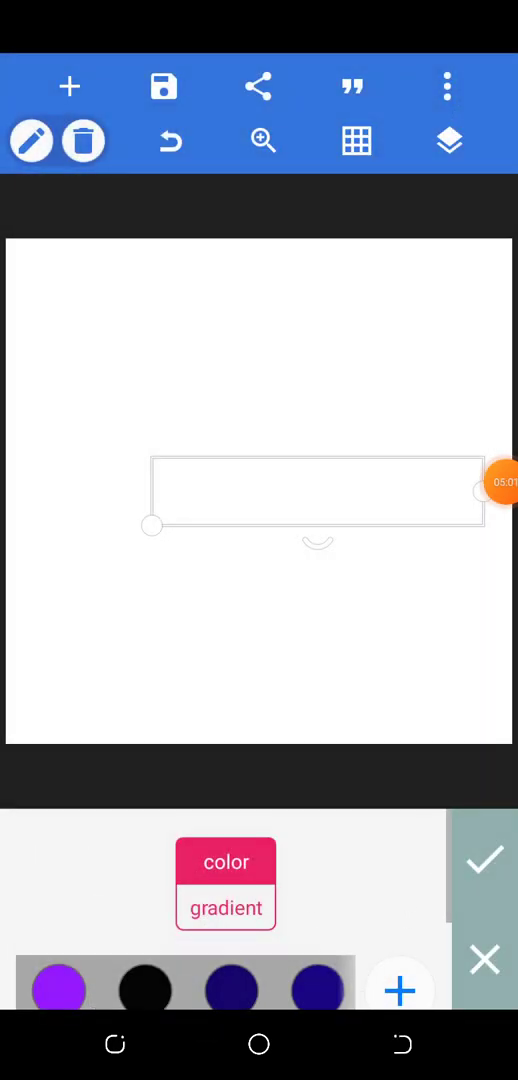
pyautogui.click(225, 907)
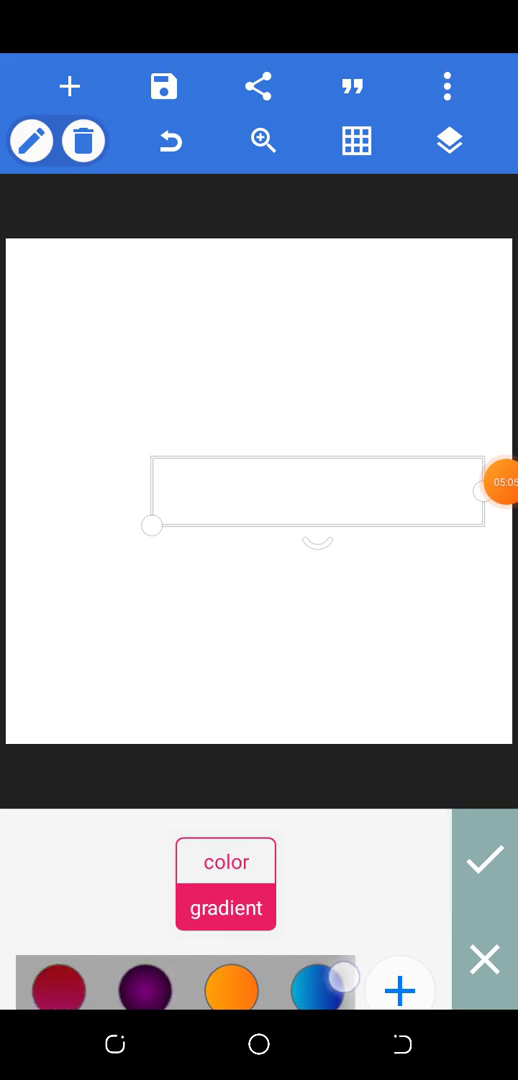
pyautogui.write('GRADRIENTS!')
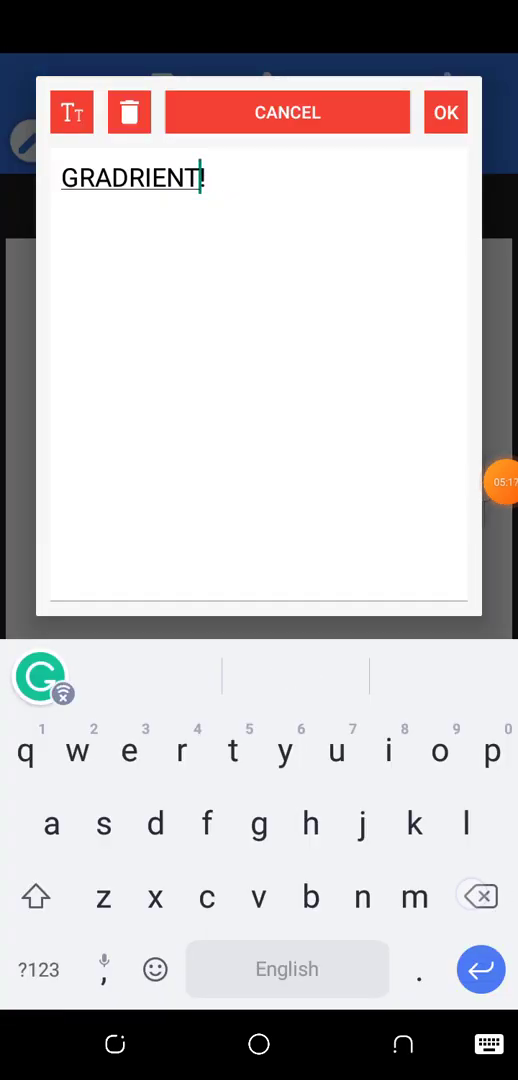
pyautogui.click(445, 112)
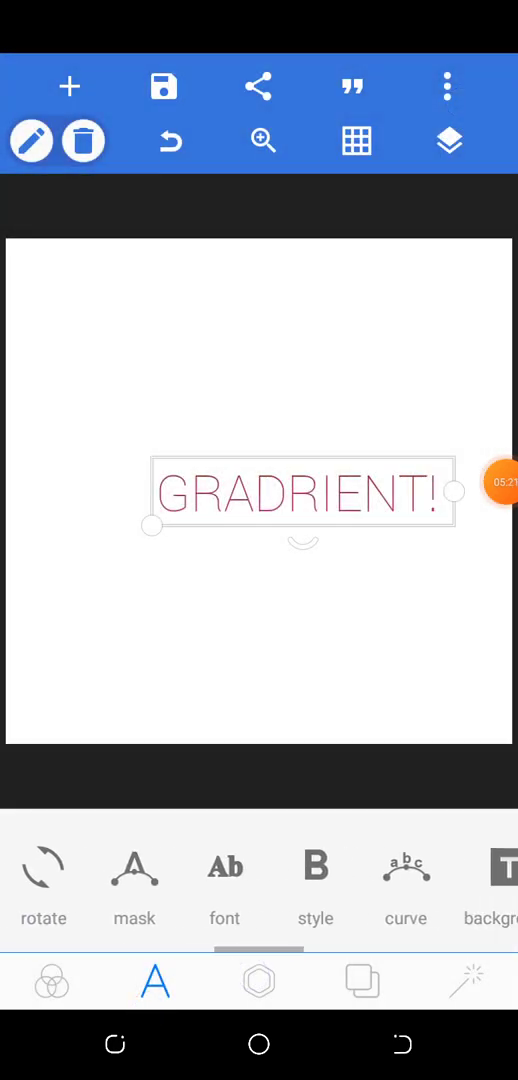
# Apply a heavy bold Basic font to GRADRIENT! and enlarge it across the canvas.
pyautogui.click(224, 865)
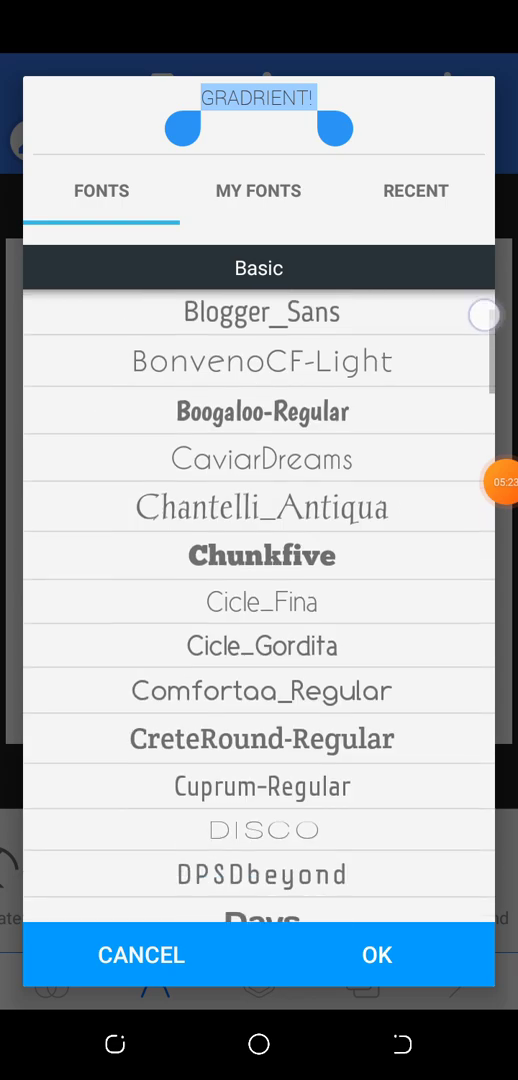
pyautogui.scroll(-3)
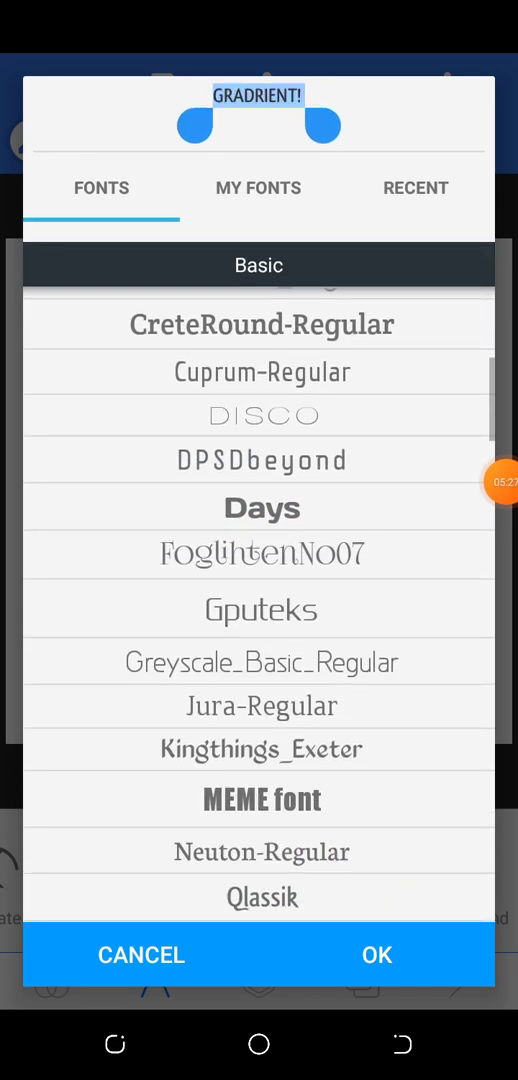
pyautogui.click(376, 955)
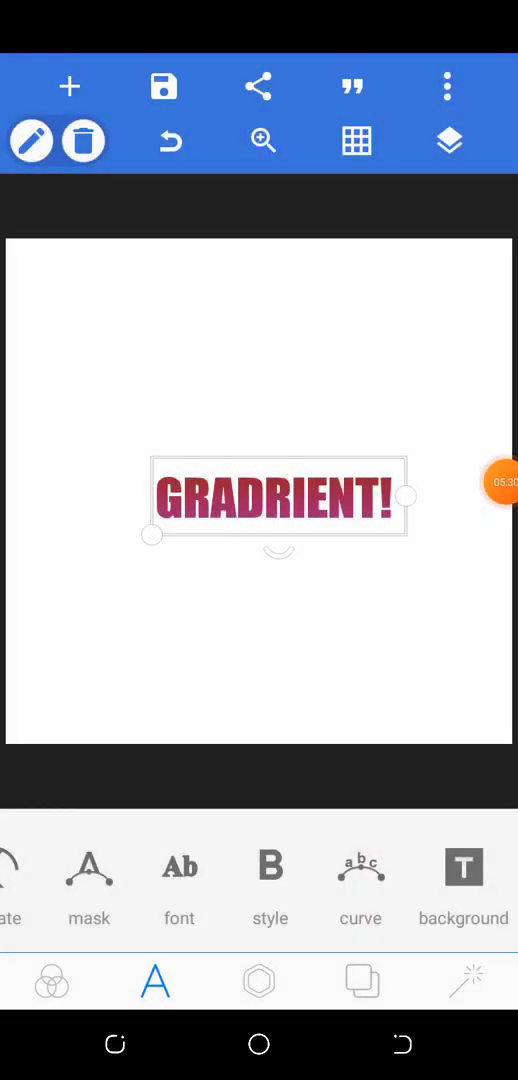
pyautogui.moveTo(150, 534); pyautogui.dragTo(72, 616)
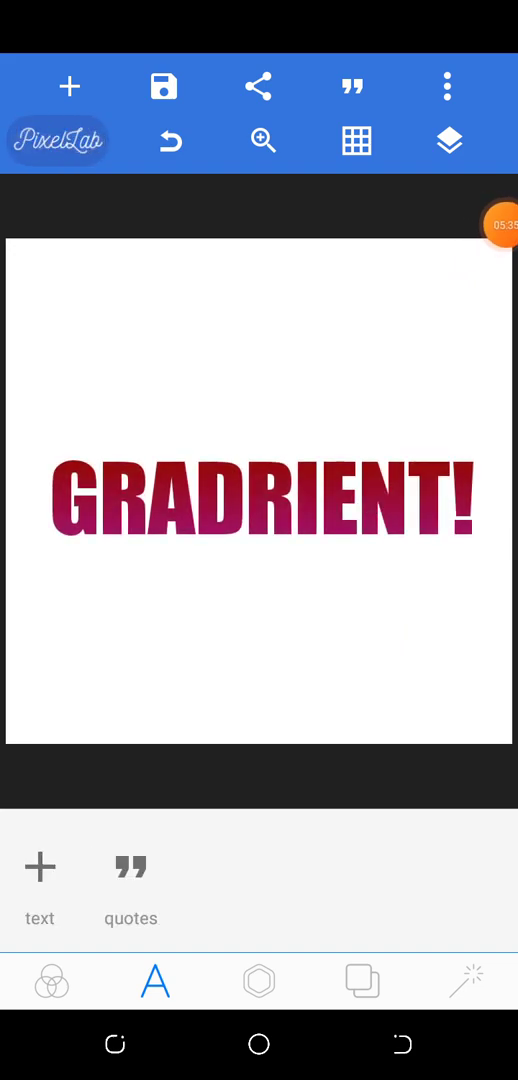
pyautogui.click(258, 495)
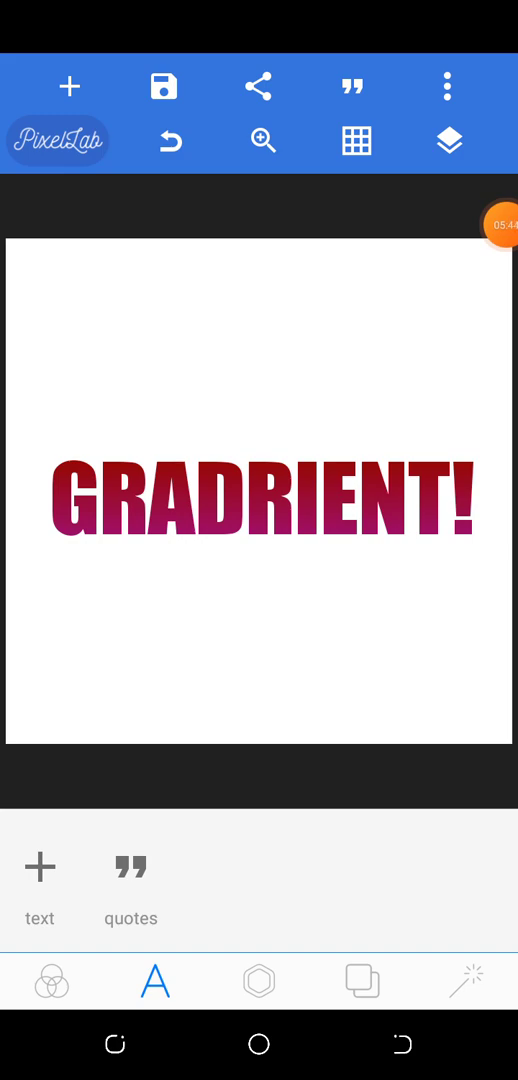
# Switch GRADRIENT!'s fill to the cyan-to-deep-blue gradient preset.
pyautogui.click(259, 510)
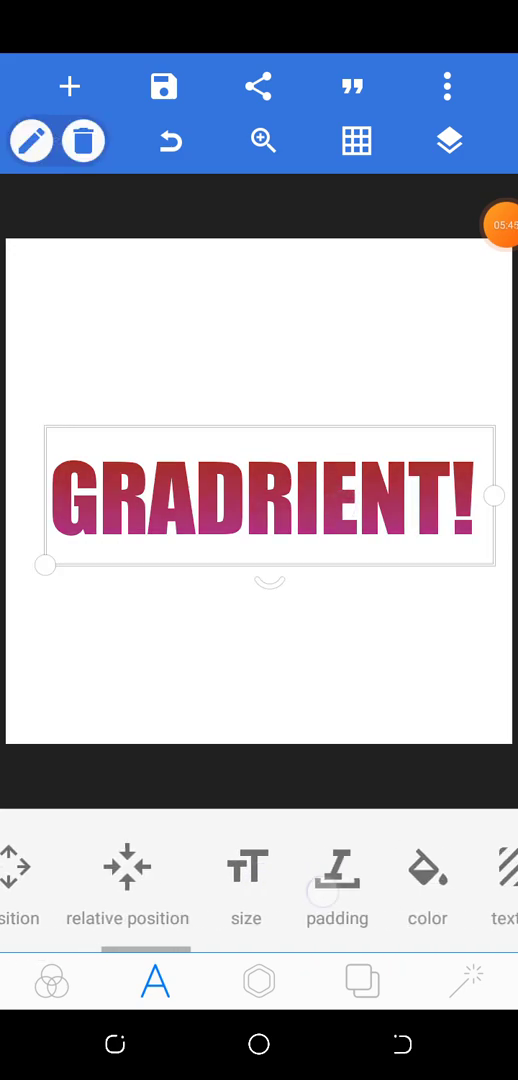
pyautogui.click(427, 870)
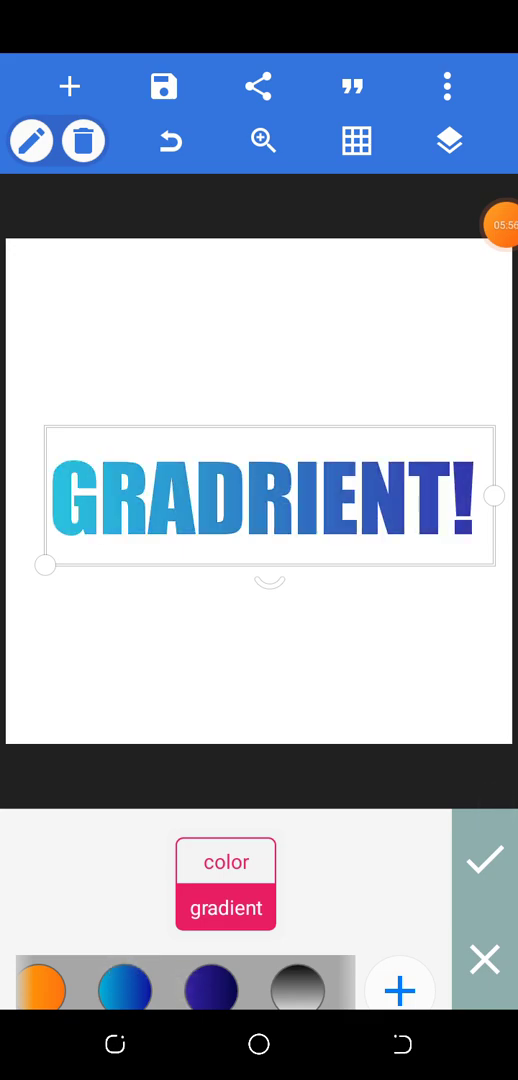
pyautogui.click(484, 860)
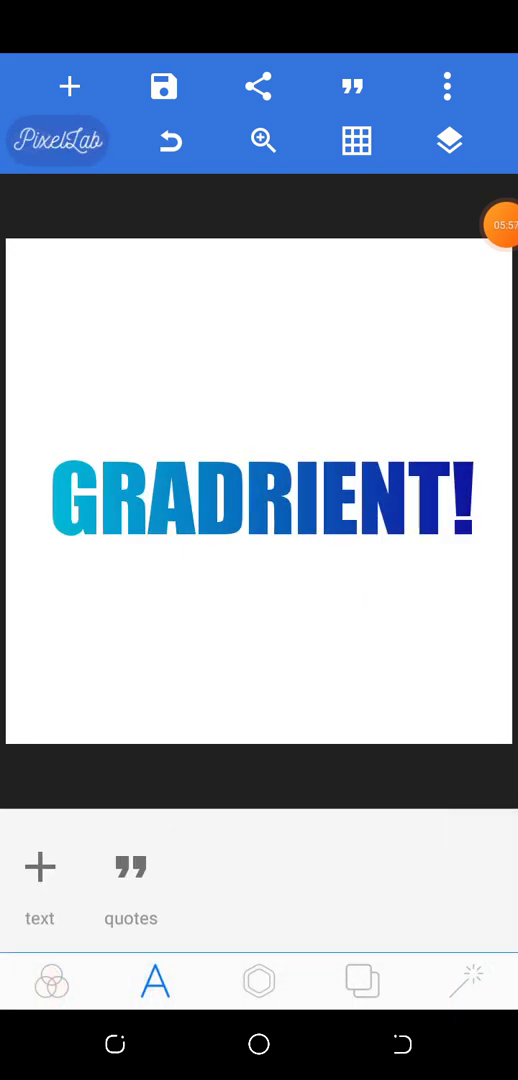